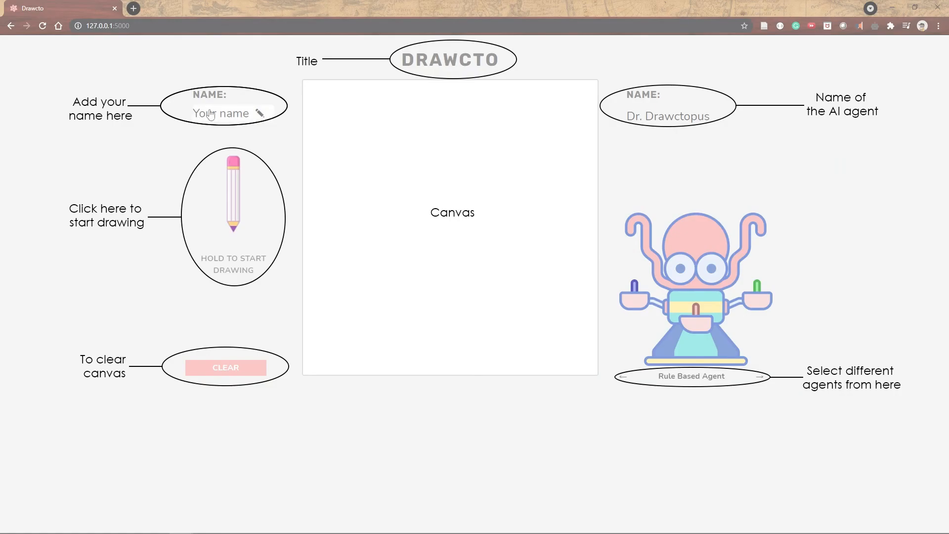
{"action": "mouse_move", "coordinate": [318, 170]}
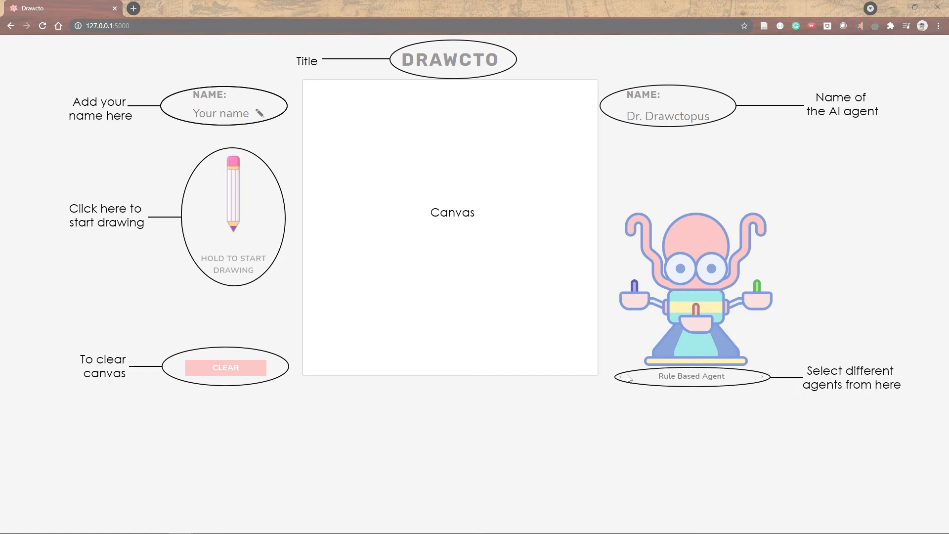
Step: Cycle the AI partner to SketchRNN Quick Draw and back to Rule Based, then open name entry
{"action": "left_click", "coordinate": [768, 377]}
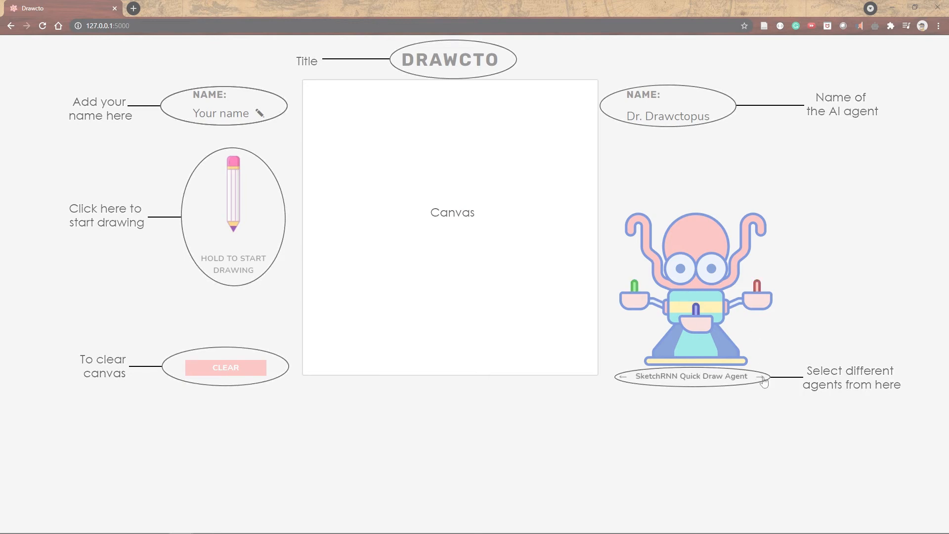
{"action": "left_click", "coordinate": [760, 376]}
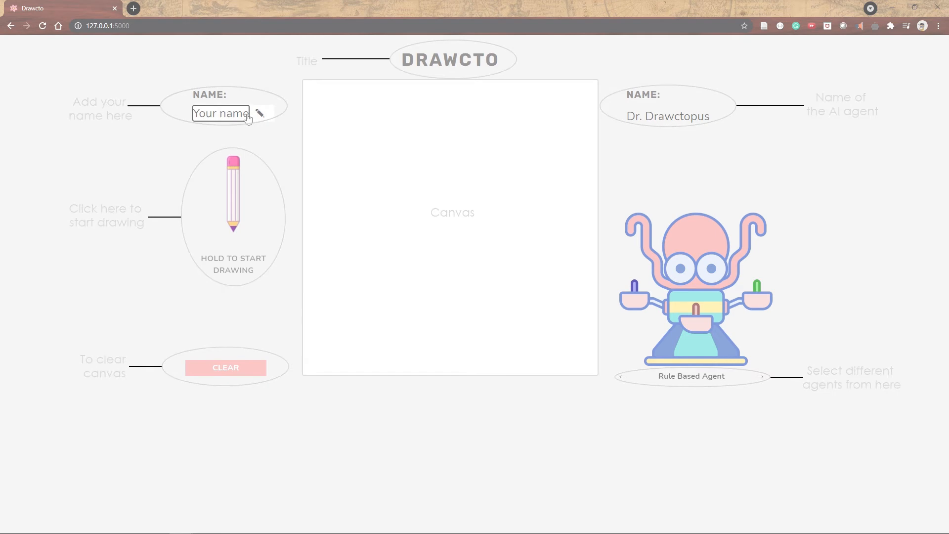
Step: Enter the player name MD, trade a first stroke with the AI, then clear the canvas
{"action": "type", "text": "M"}
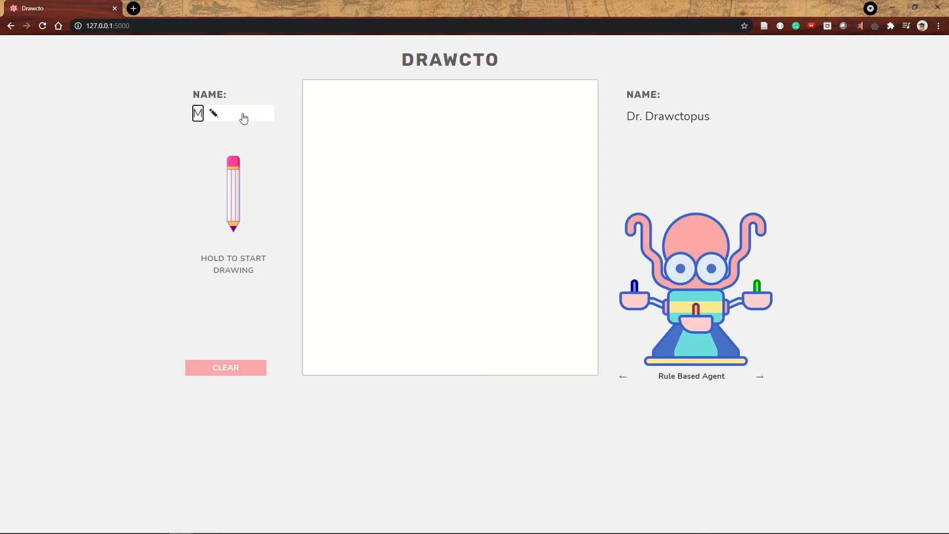
{"action": "type", "text": "D"}
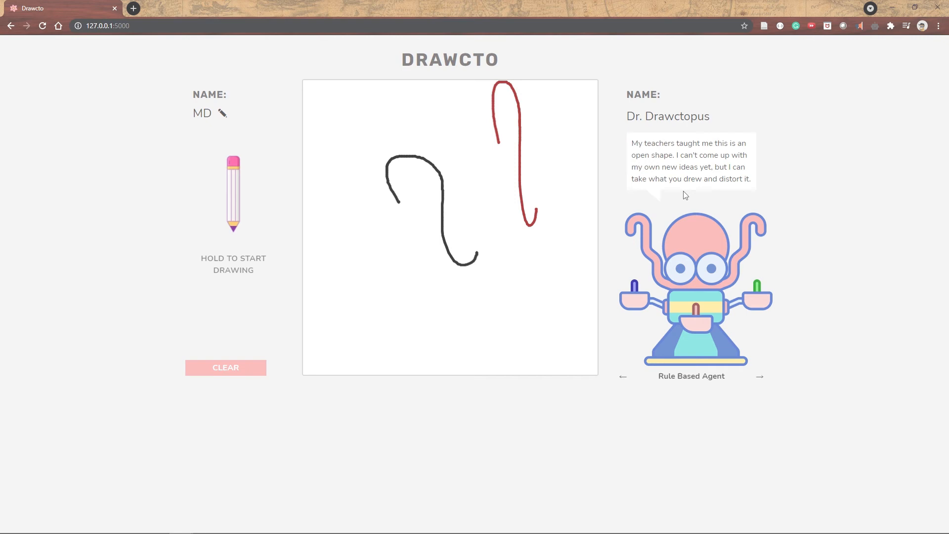
{"action": "left_click", "coordinate": [226, 367]}
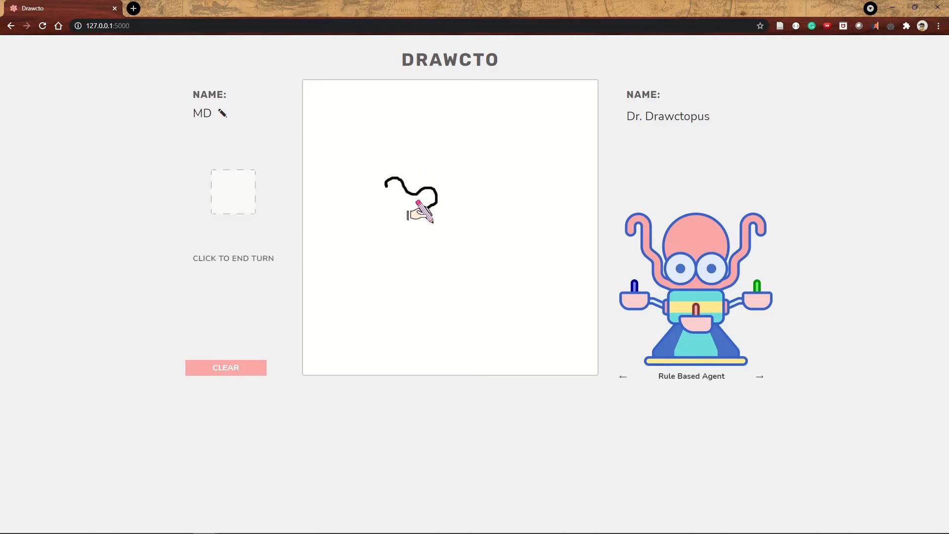
Step: Draw a black blob, then start another turn for a wavy line the Rule Based Agent answers in red
{"action": "left_click_drag", "start_coordinate": [424, 212], "coordinate": [370, 175]}
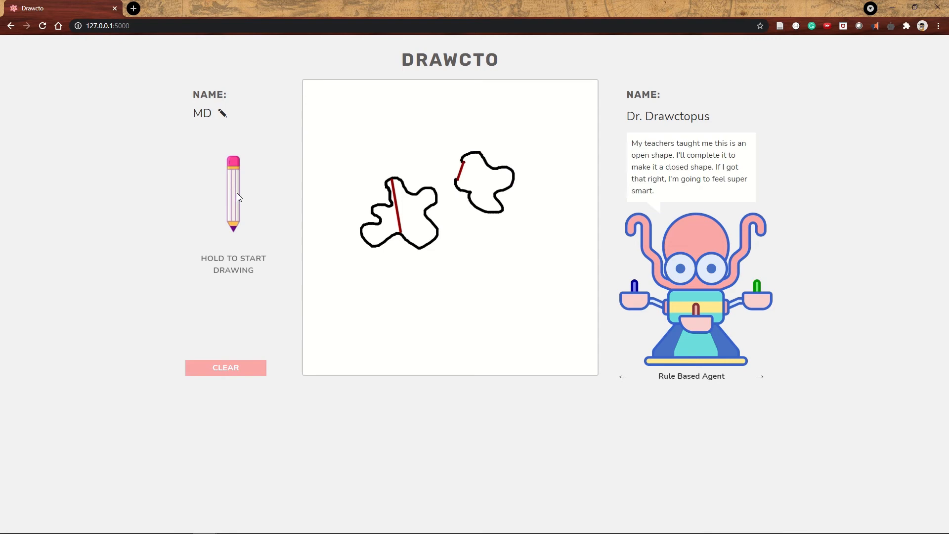
{"action": "mouse_move", "coordinate": [301, 181]}
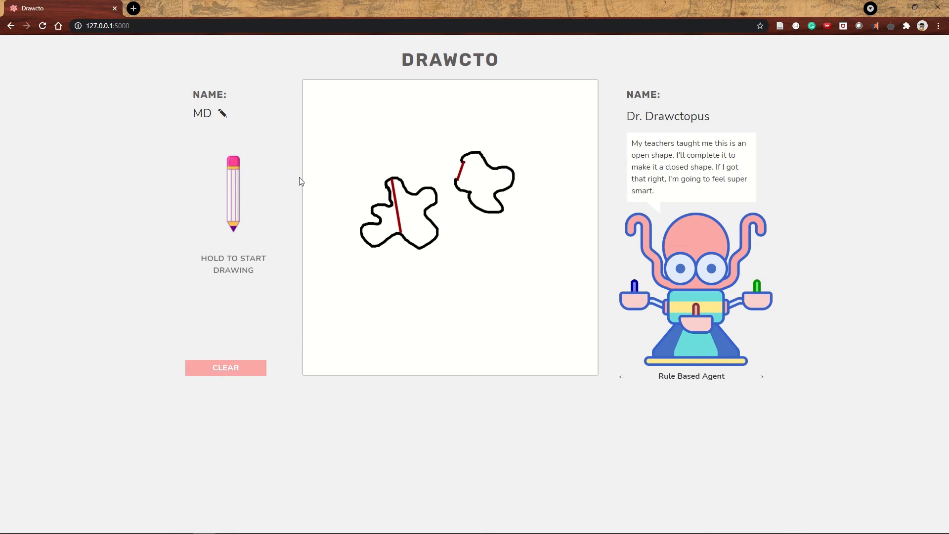
{"action": "left_click", "coordinate": [232, 193]}
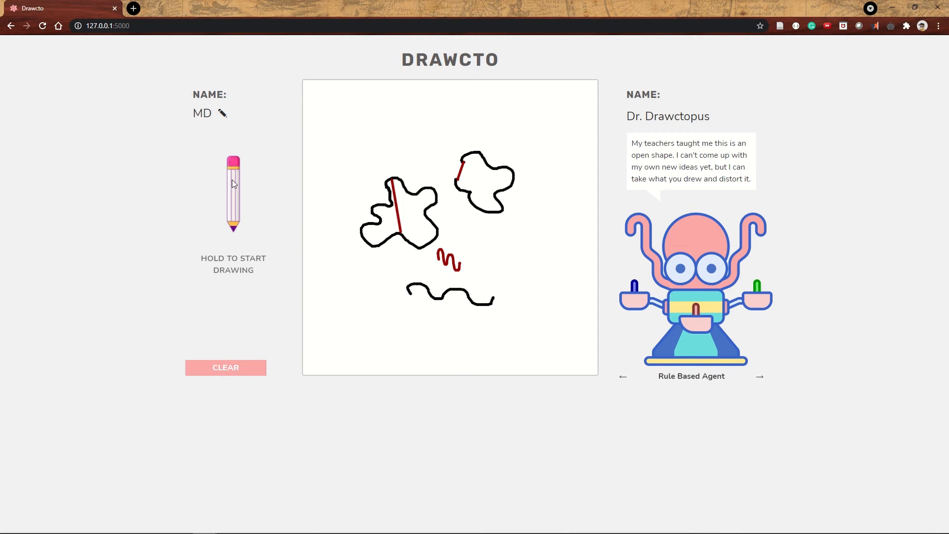
Step: Draw a tangled black shape across the canvas top and hand the turn to the AI
{"action": "left_click", "coordinate": [233, 192]}
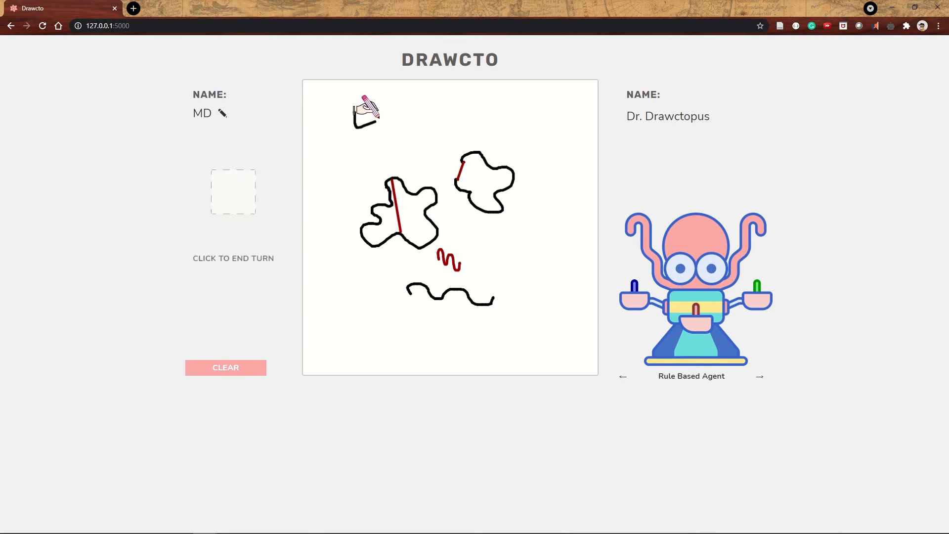
{"action": "left_click_drag", "start_coordinate": [363, 113], "coordinate": [423, 118]}
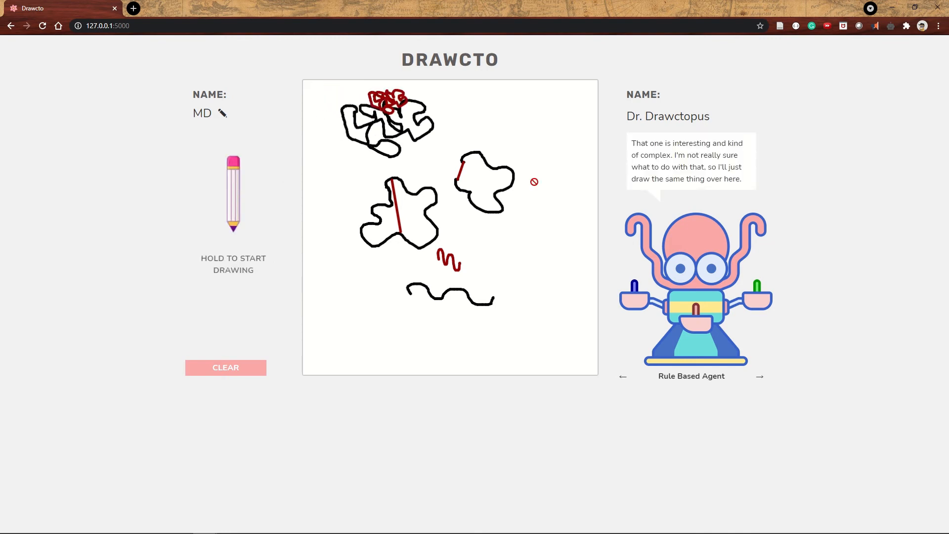
{"action": "mouse_move", "coordinate": [719, 183]}
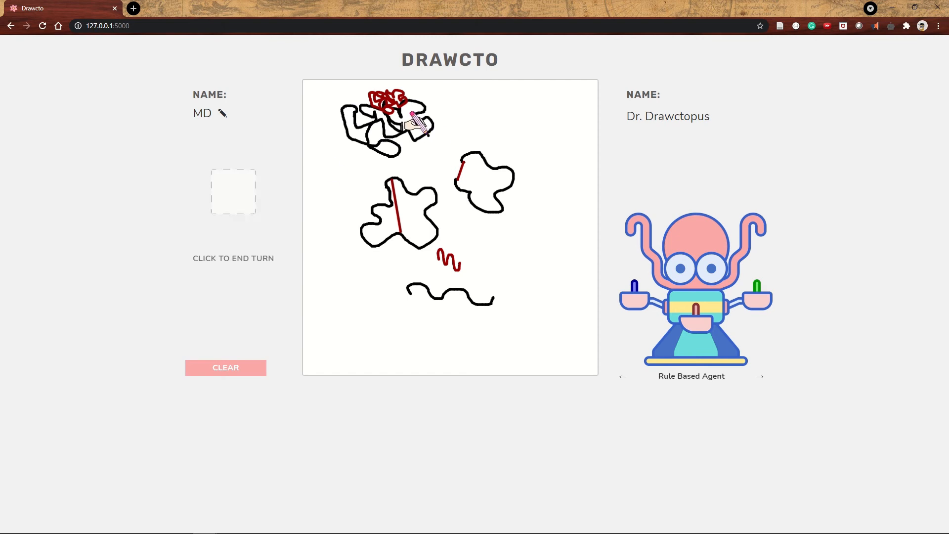
{"action": "left_click_drag", "start_coordinate": [411, 116], "coordinate": [490, 139]}
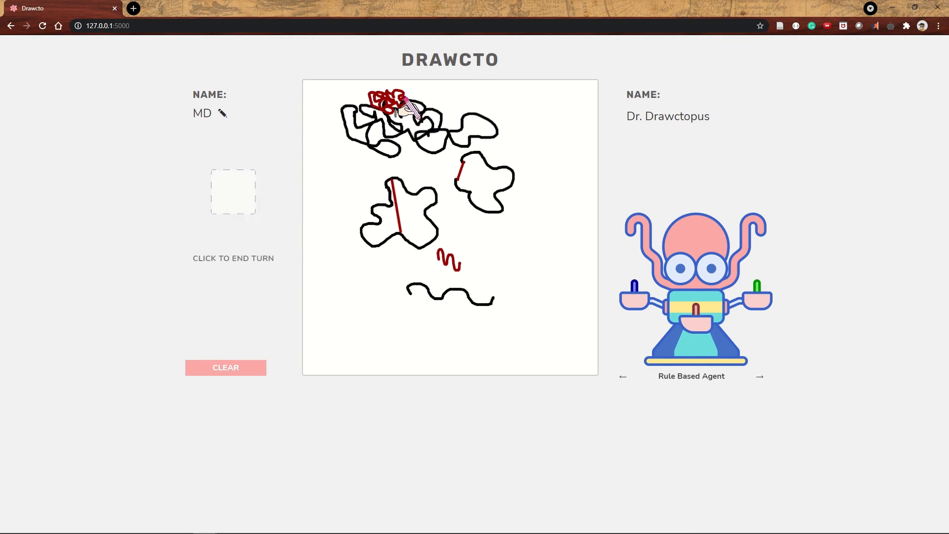
{"action": "left_click", "coordinate": [232, 191]}
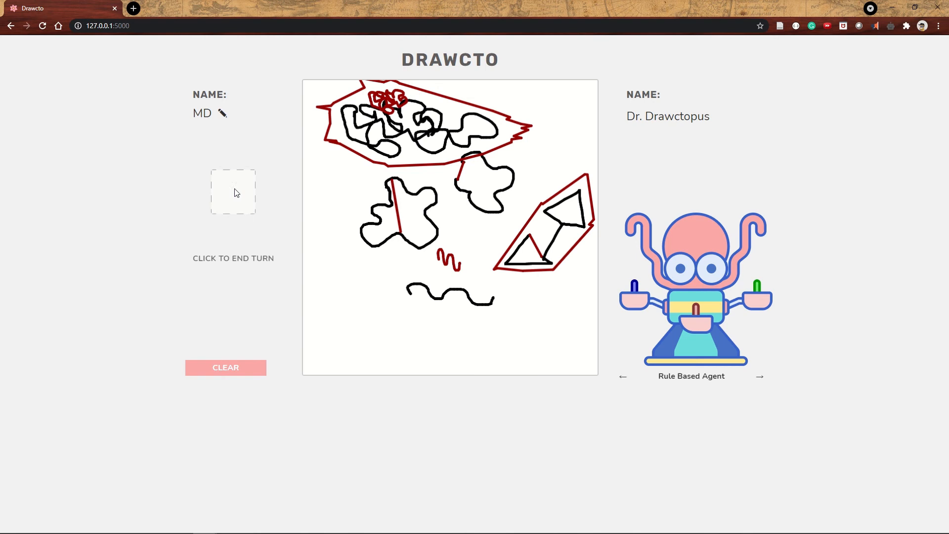
Step: Draw a lower-left triangle and a wavy bottom shape, then clear the canvas
{"action": "left_click_drag", "start_coordinate": [345, 285], "coordinate": [403, 315]}
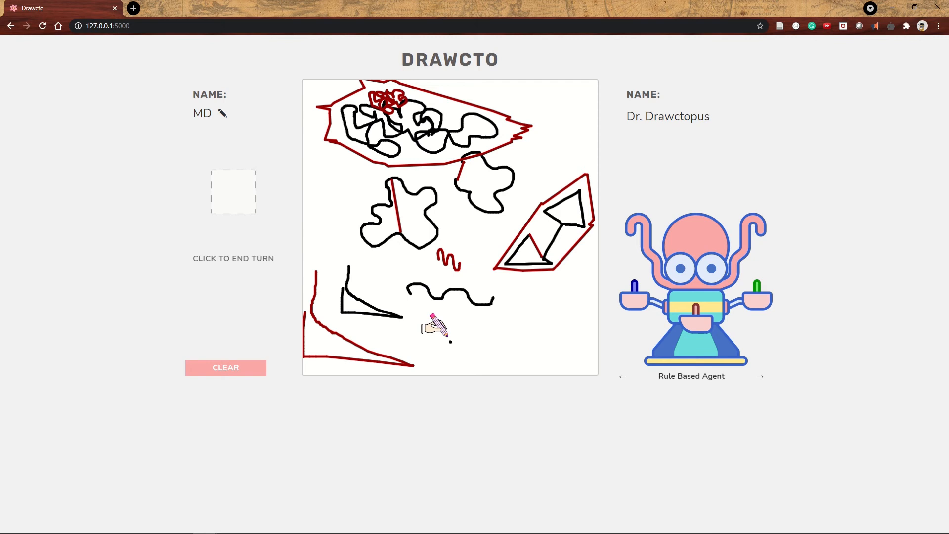
{"action": "left_click_drag", "start_coordinate": [436, 327], "coordinate": [533, 351]}
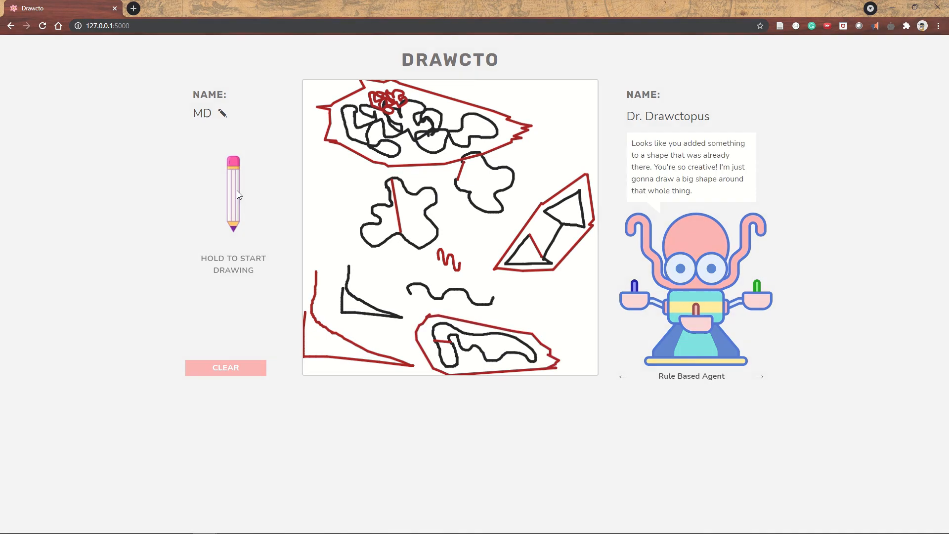
{"action": "left_click", "coordinate": [225, 367]}
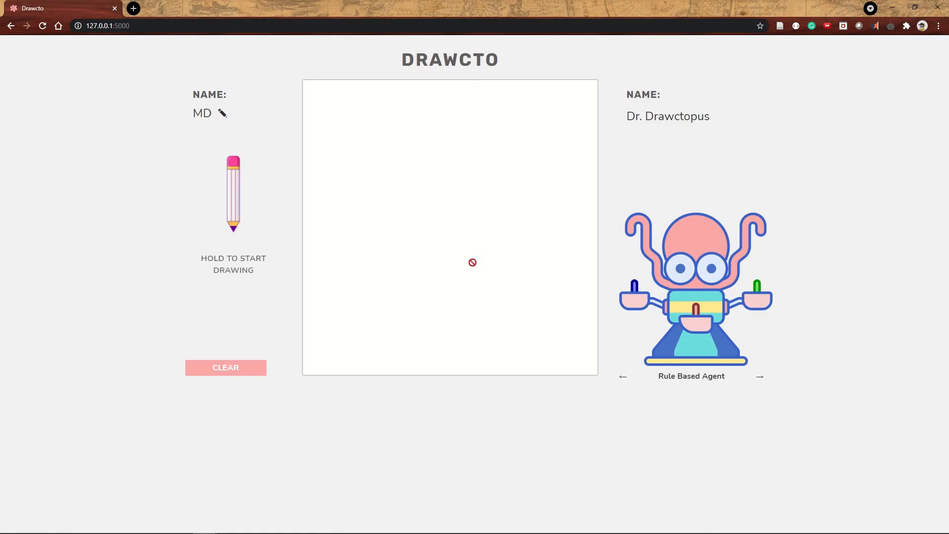
Step: Partner with SketchRNN Artist Agent, trading black angular lines for green strokes over several turns
{"action": "left_click", "coordinate": [761, 376]}
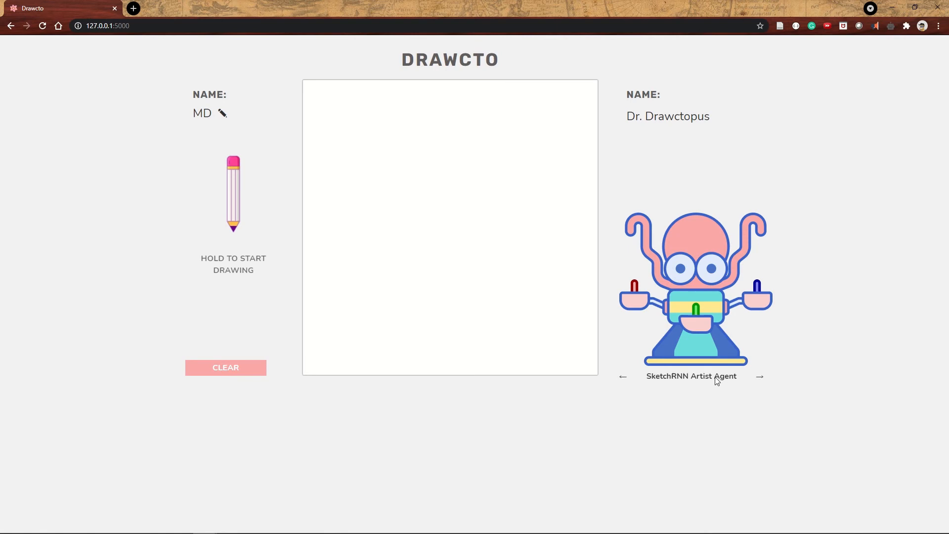
{"action": "left_click", "coordinate": [233, 192]}
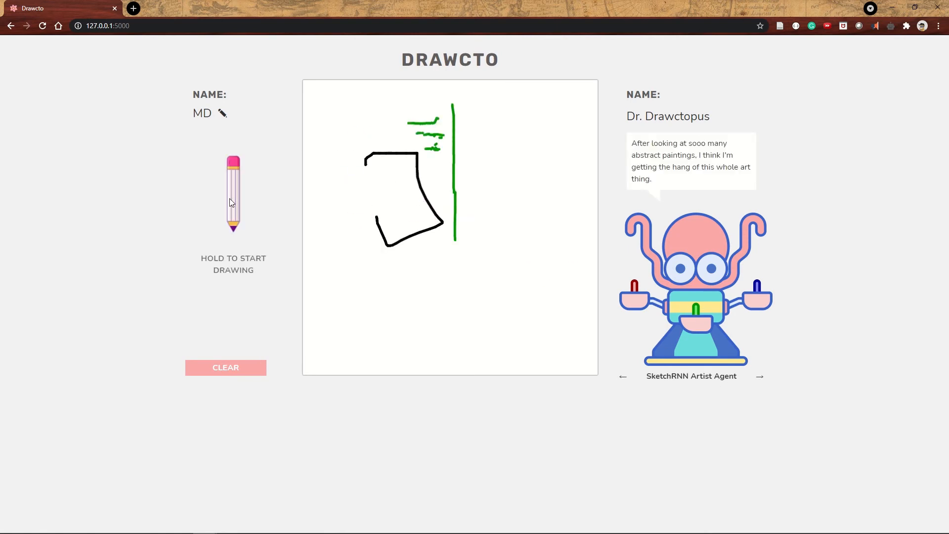
{"action": "mouse_move", "coordinate": [235, 188]}
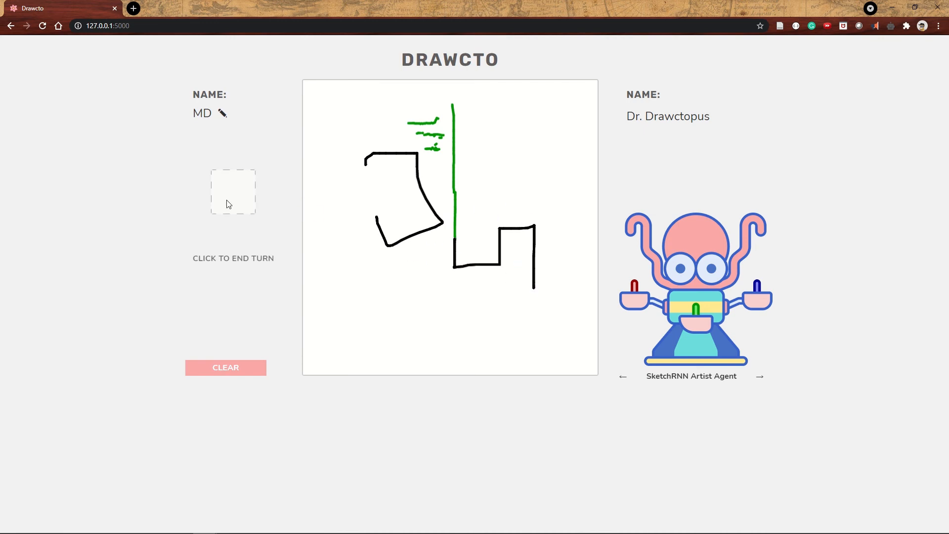
{"action": "left_click", "coordinate": [233, 191]}
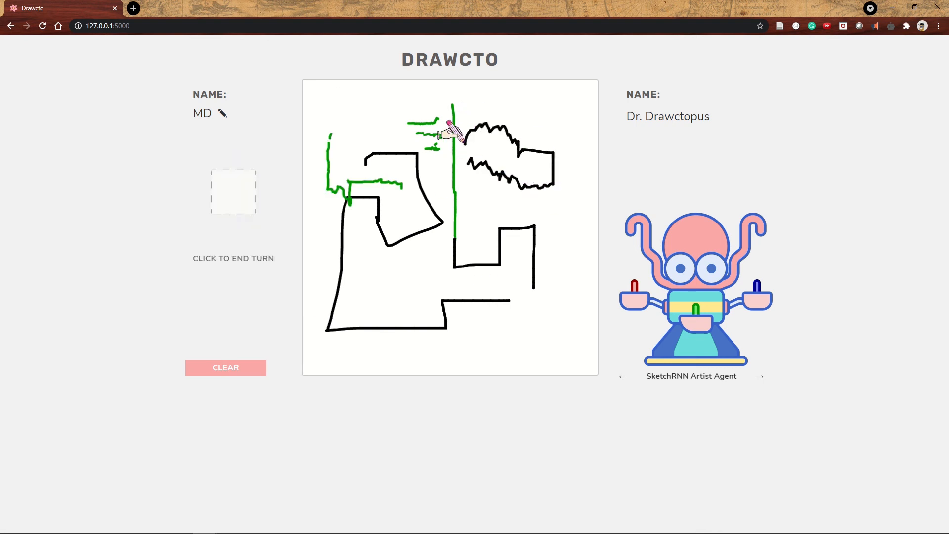
{"action": "left_click", "coordinate": [232, 192]}
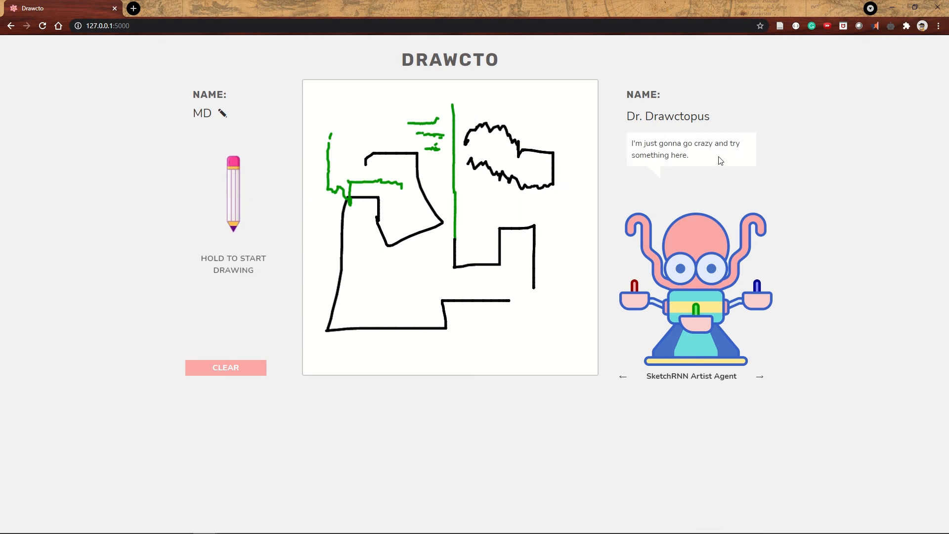
{"action": "left_click", "coordinate": [233, 192]}
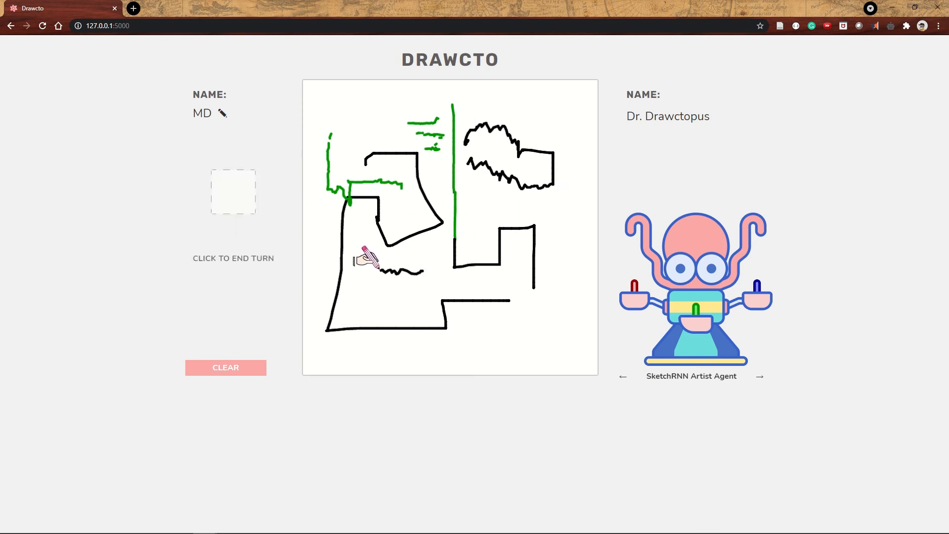
{"action": "left_click", "coordinate": [232, 192]}
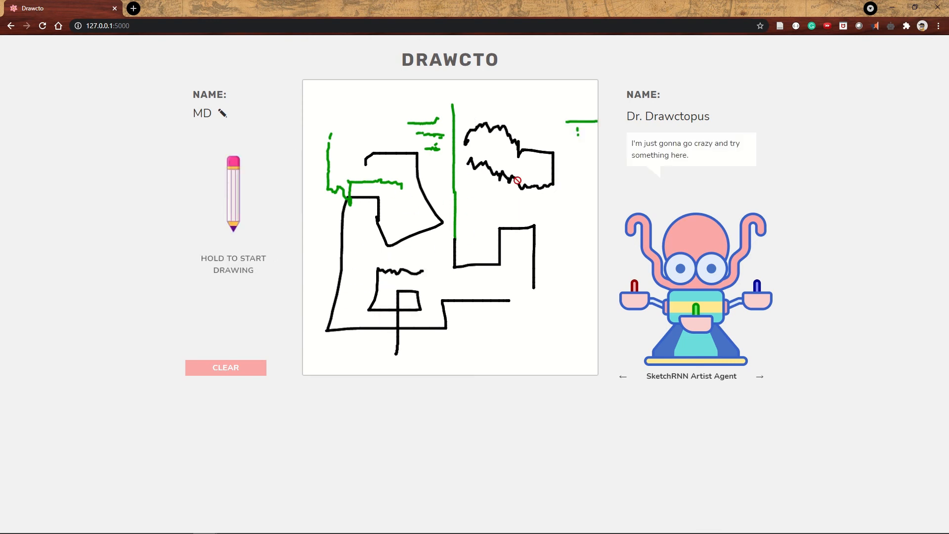
{"action": "left_click", "coordinate": [233, 192]}
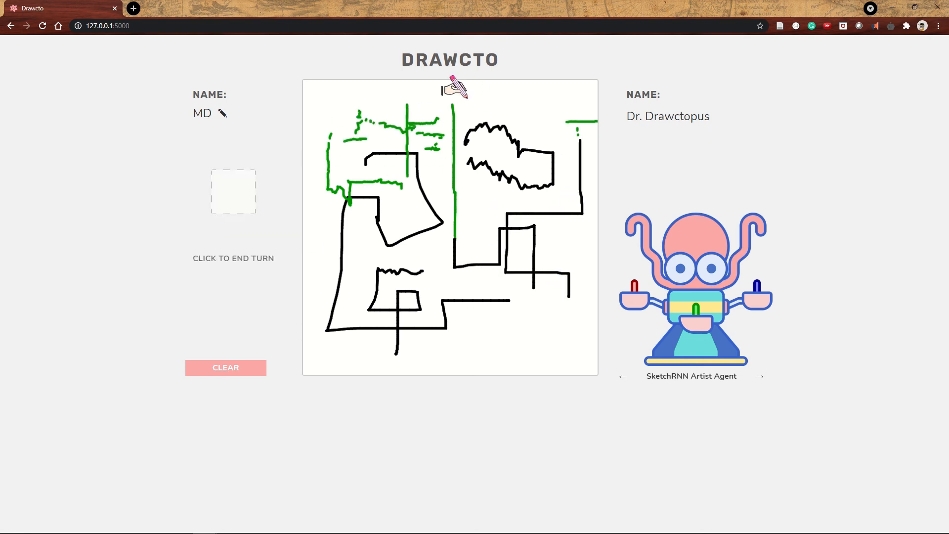
{"action": "left_click", "coordinate": [233, 192]}
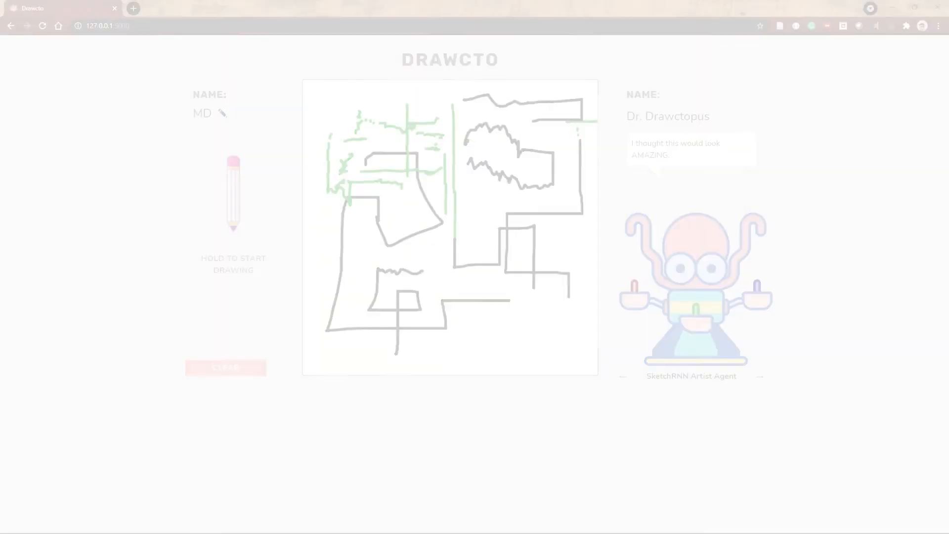
Step: Start a fresh canvas and draw black curves, handing turns so Quick Draw adds blue lines
{"action": "left_click", "coordinate": [226, 368]}
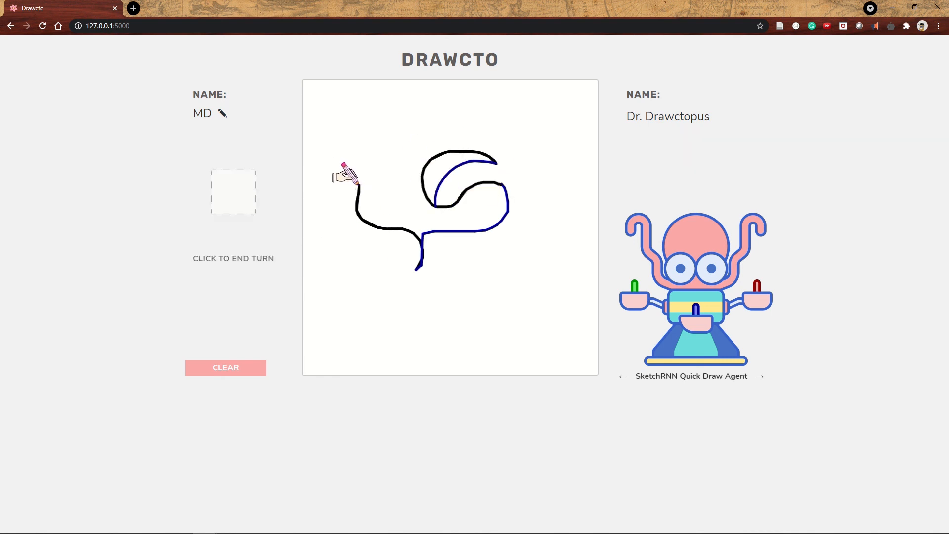
{"action": "left_click", "coordinate": [233, 192]}
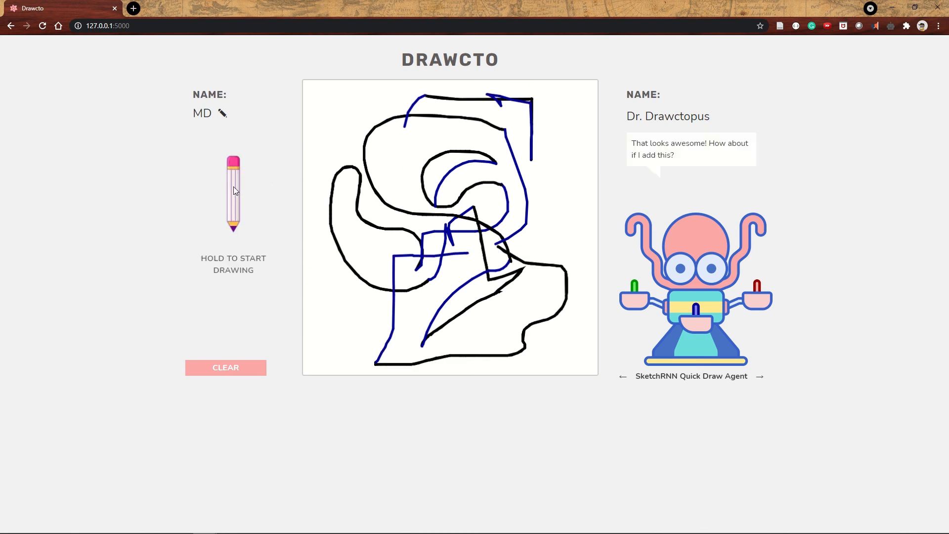
{"action": "left_click", "coordinate": [233, 191]}
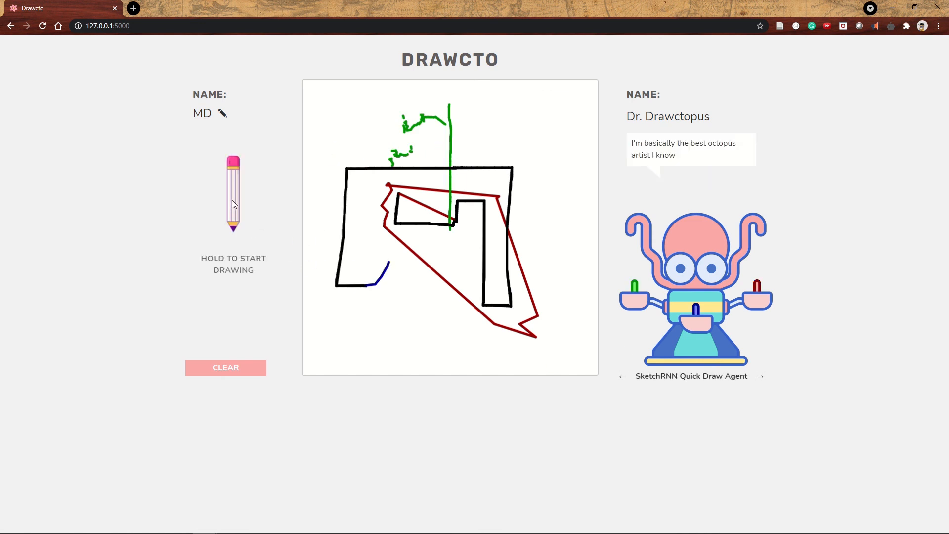
Step: Take another drawing turn, then switch the partner to the SketchRNN Artist Agent
{"action": "left_click", "coordinate": [233, 193]}
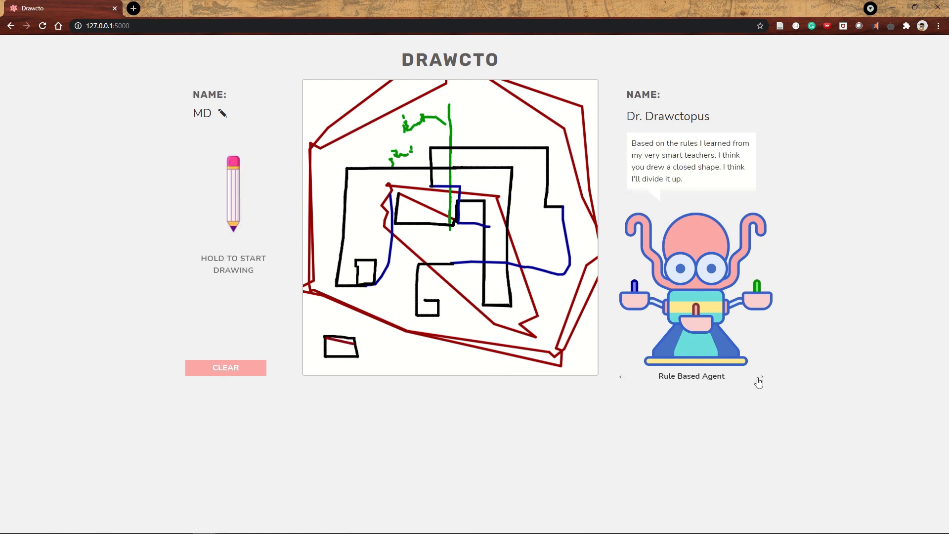
{"action": "left_click", "coordinate": [759, 375]}
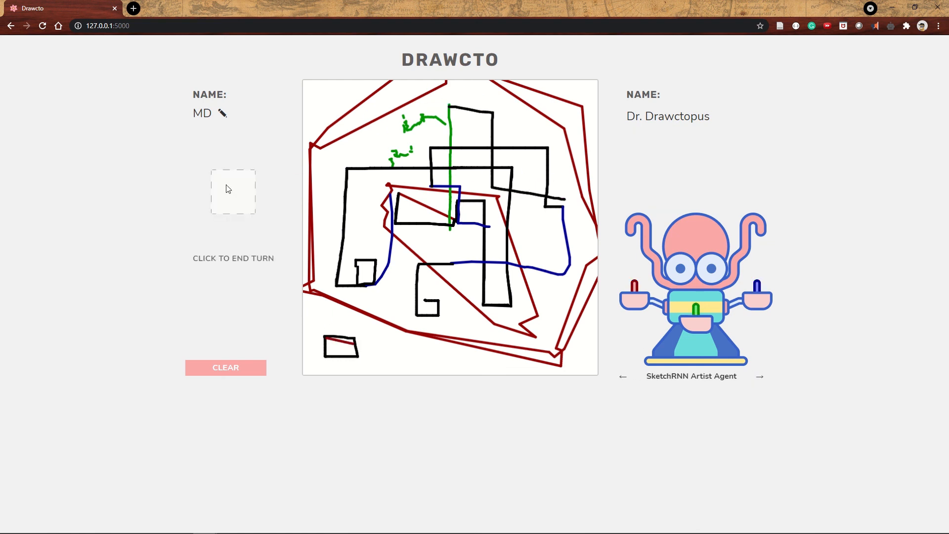